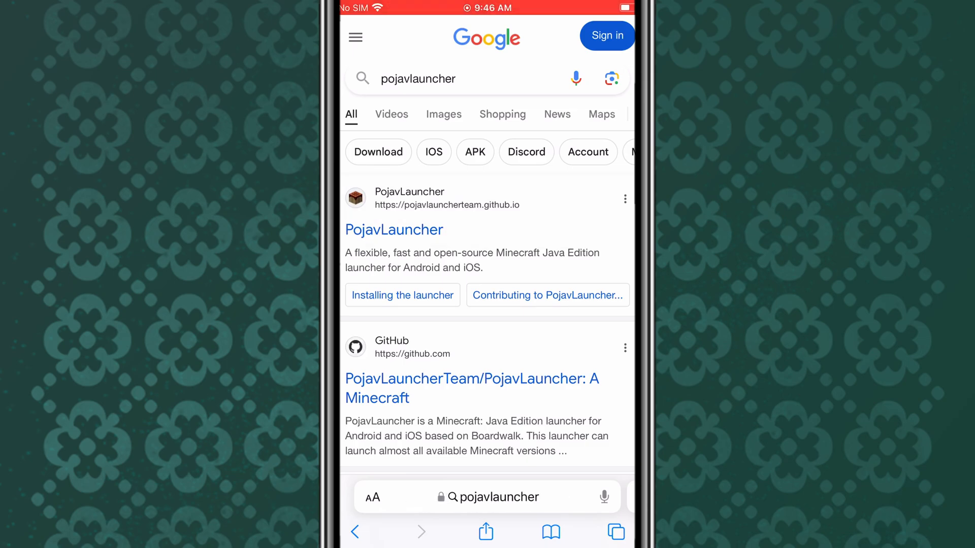
Open the official PojavLauncher site from the results and show its wiki navigation menu.
{"action": "left_click", "coordinate": [394, 230]}
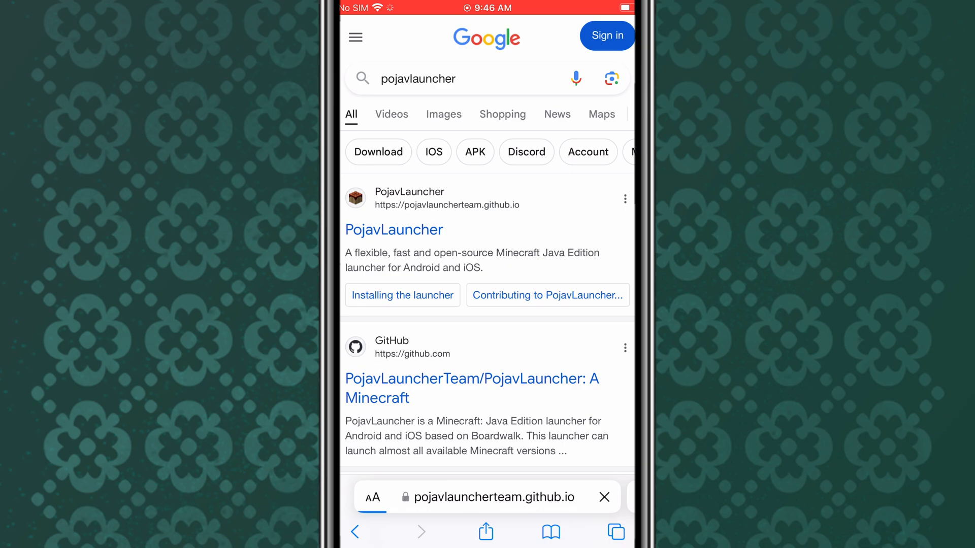
{"action": "left_click", "coordinate": [394, 229]}
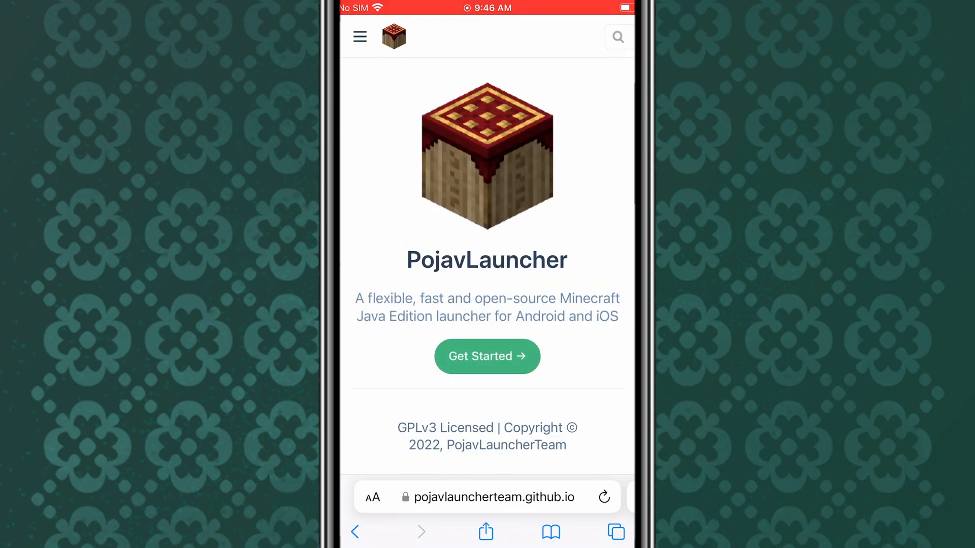
{"action": "left_click", "coordinate": [359, 36]}
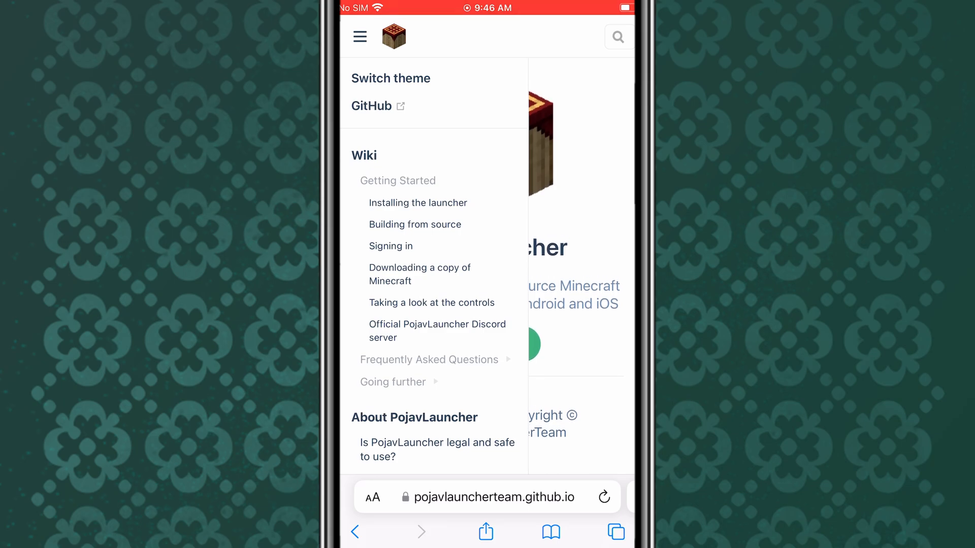
Read the Device requirements page down to the iOS minimum versions.
{"action": "scroll", "scroll_direction": "down", "scroll_amount": 3}
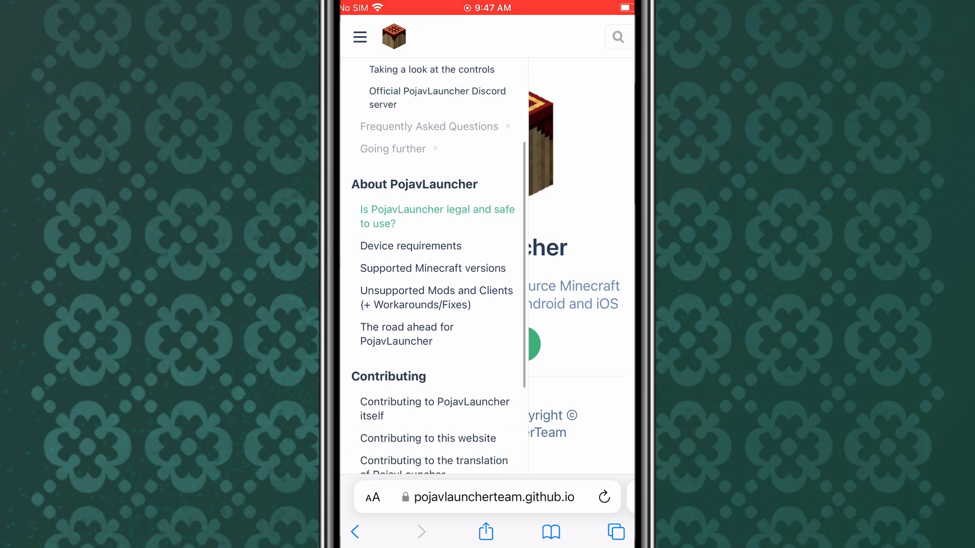
{"action": "left_click", "coordinate": [410, 245]}
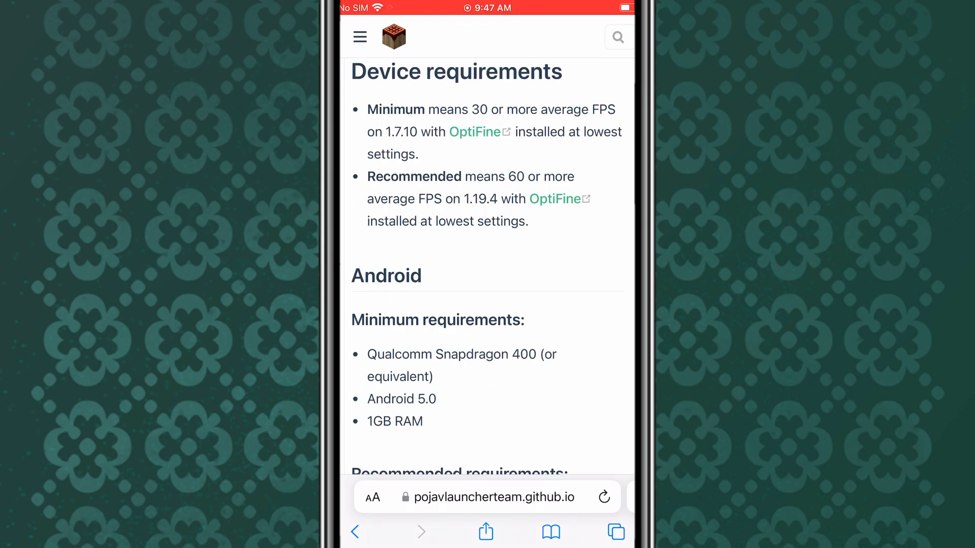
{"action": "scroll", "scroll_direction": "down", "scroll_amount": 3}
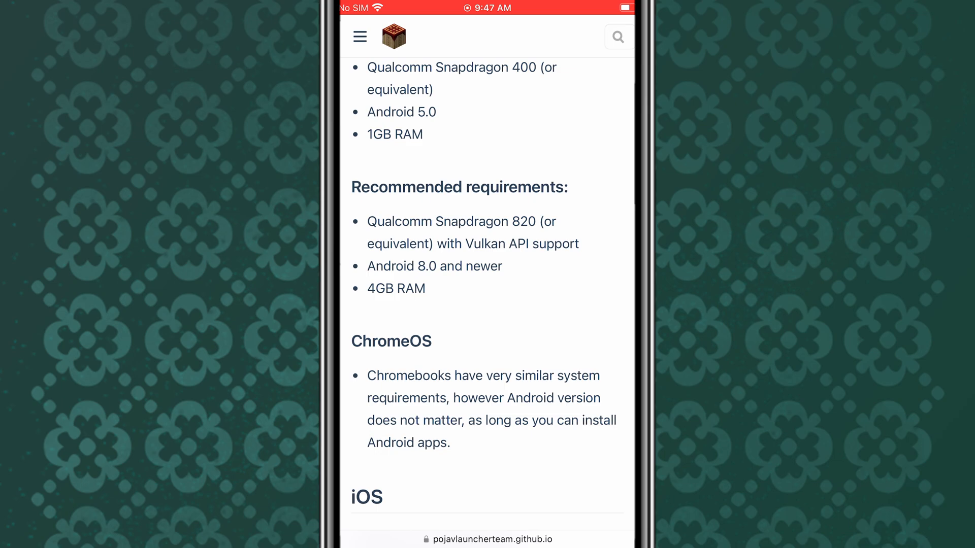
{"action": "scroll", "scroll_direction": "down", "scroll_amount": 3}
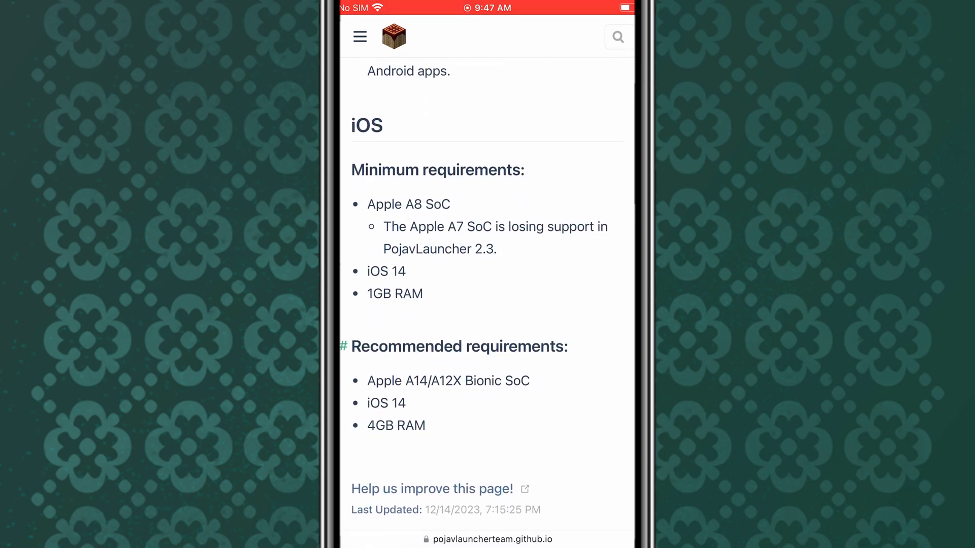
{"action": "scroll", "scroll_direction": "up", "scroll_amount": 3}
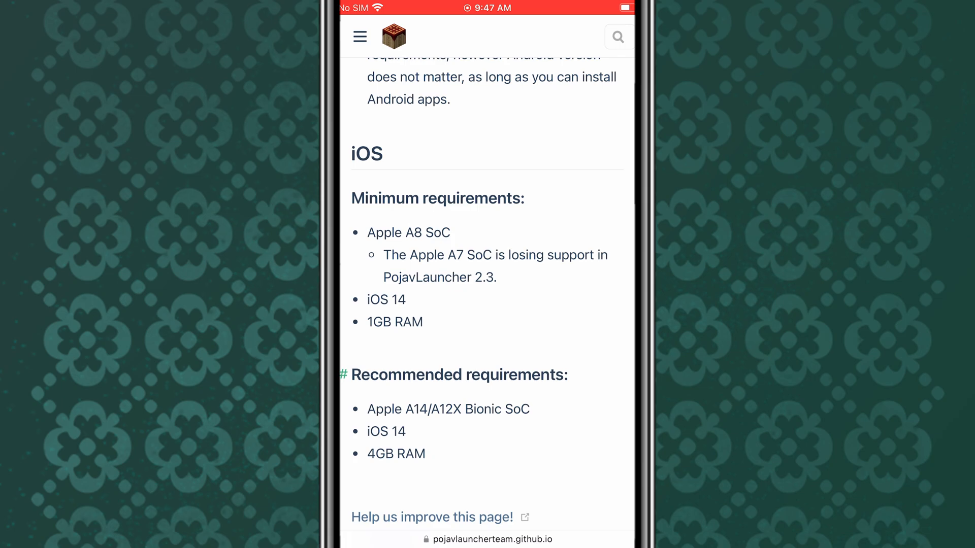
Reopen the wiki navigation to reach the installation pages.
{"action": "left_click", "coordinate": [359, 37]}
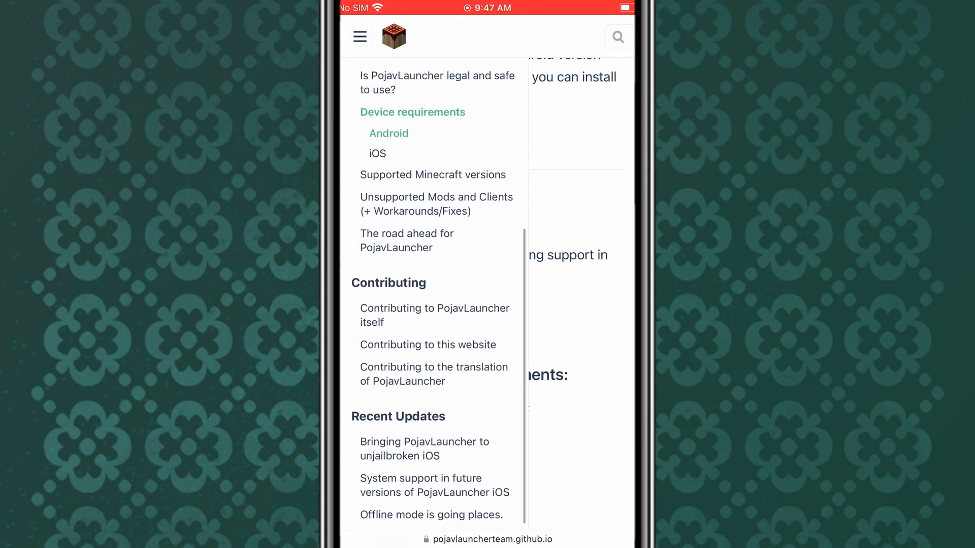
{"action": "scroll", "scroll_direction": "down", "scroll_amount": 3}
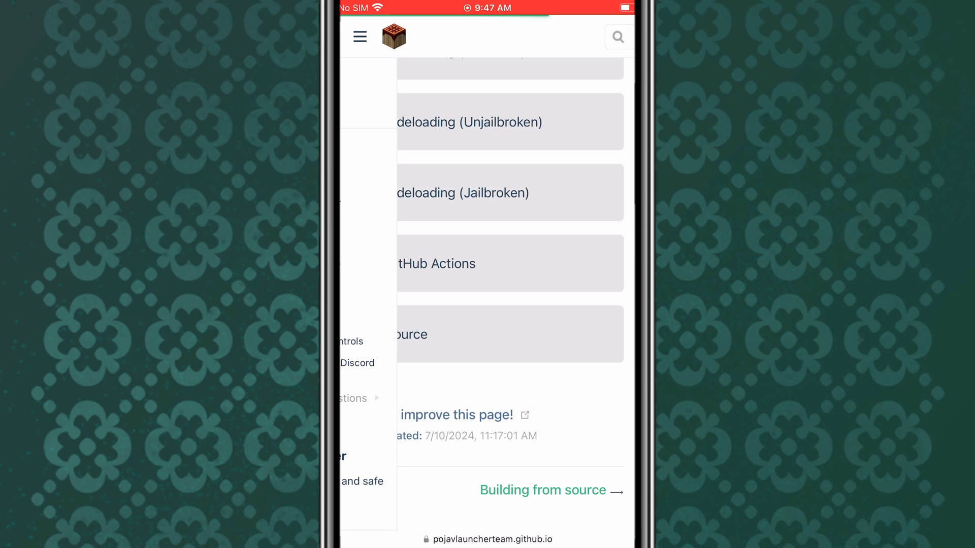
Read the TrollStore install section and reach the PojavLauncher_iOS GitHub releases page.
{"action": "scroll", "scroll_direction": "up", "scroll_amount": 3}
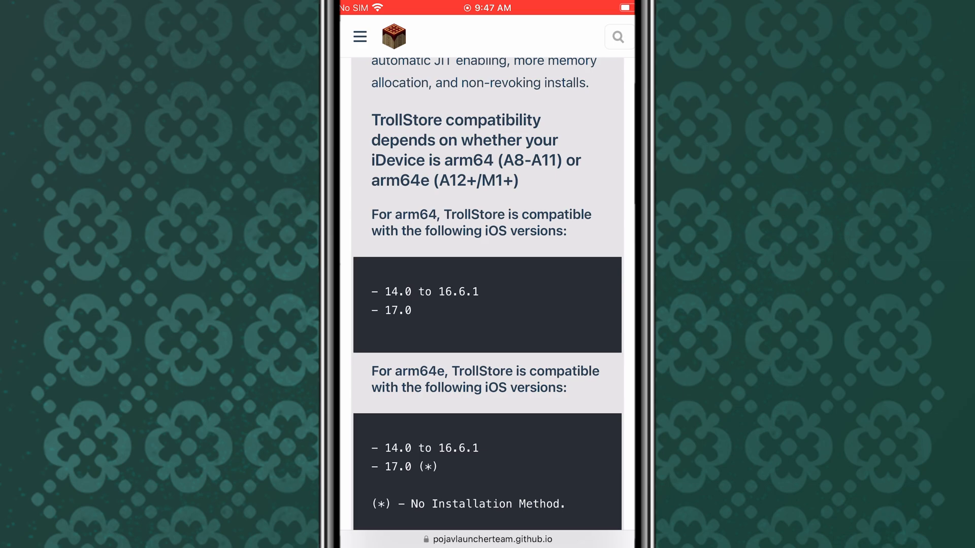
{"action": "scroll", "scroll_direction": "down", "scroll_amount": 3}
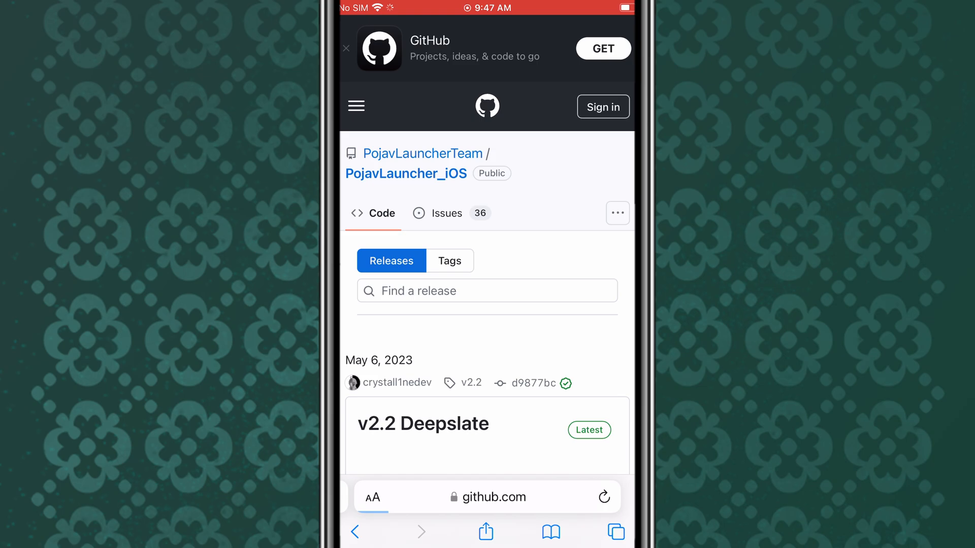
Download net.kdt.pojavlauncher-2.2-ios.ipa from the v2.2 Deepslate release assets.
{"action": "scroll", "scroll_direction": "down", "scroll_amount": 3}
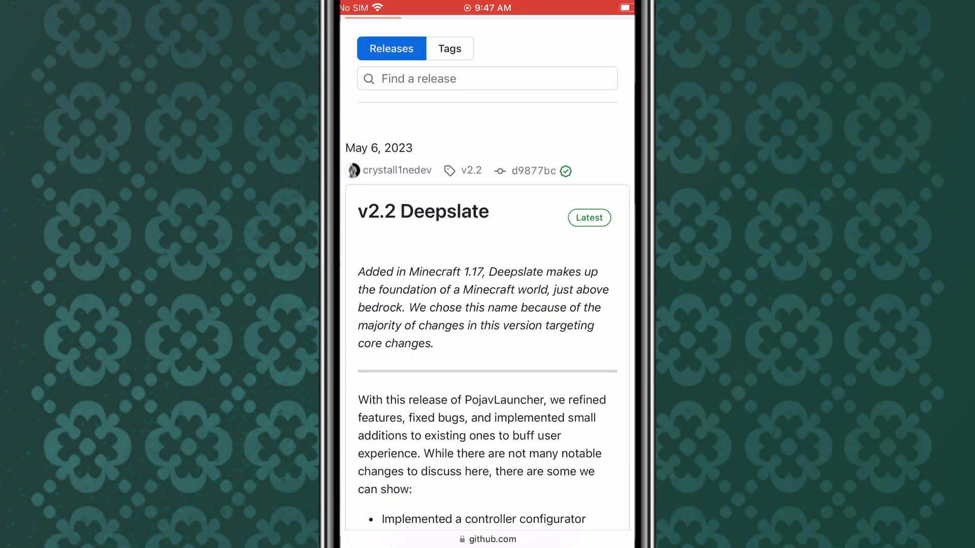
{"action": "scroll", "scroll_direction": "down", "scroll_amount": 3}
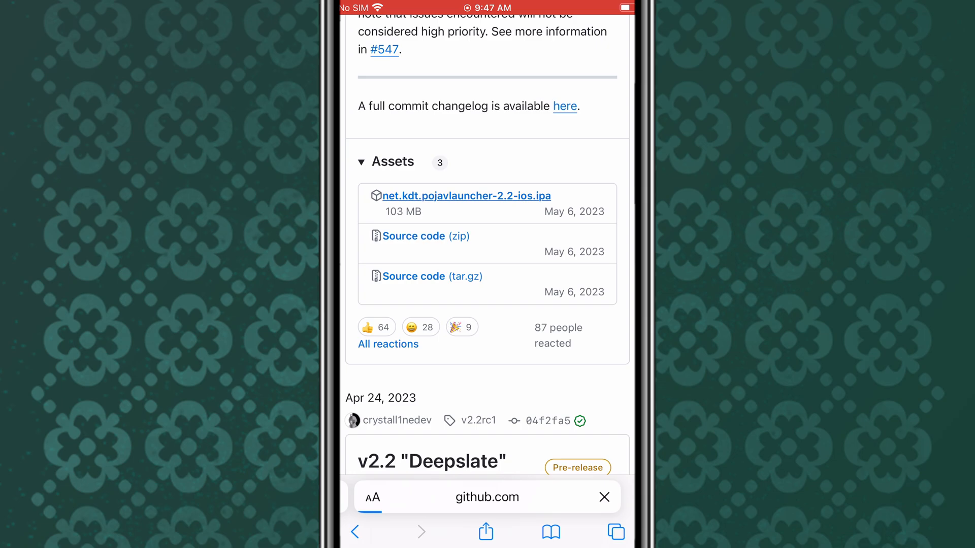
{"action": "left_click", "coordinate": [465, 196]}
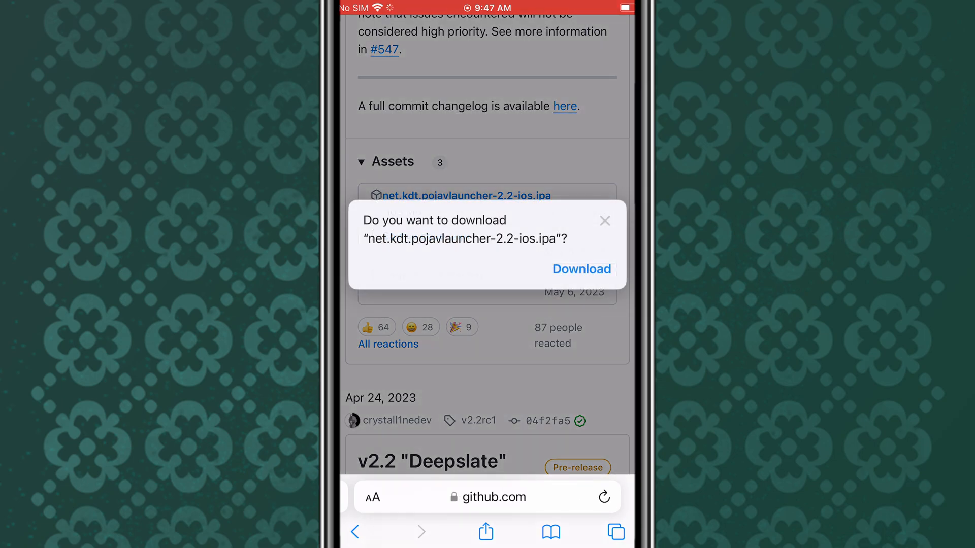
{"action": "left_click", "coordinate": [581, 268]}
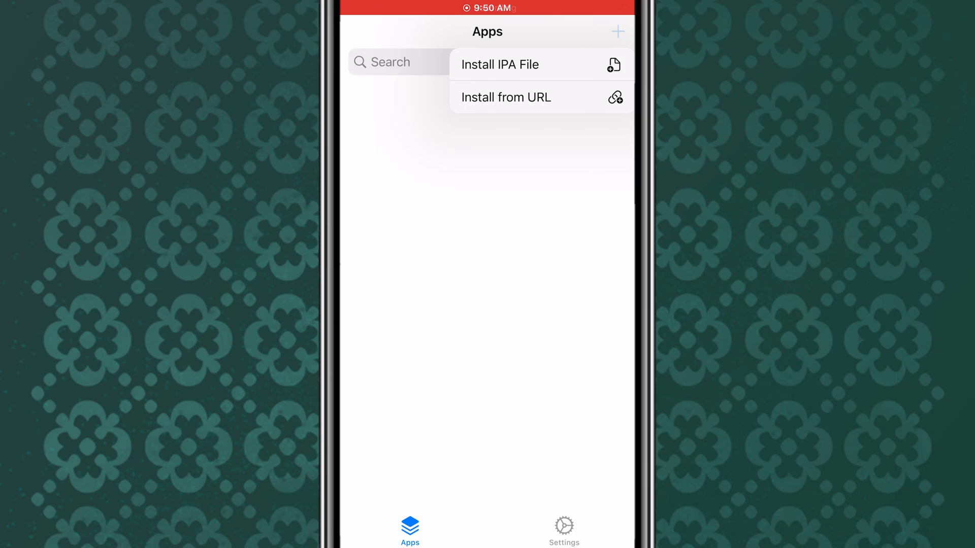
Install the downloaded PojavLauncher 2.2 ipa through TrollStore and launch the app.
{"action": "left_click", "coordinate": [499, 64]}
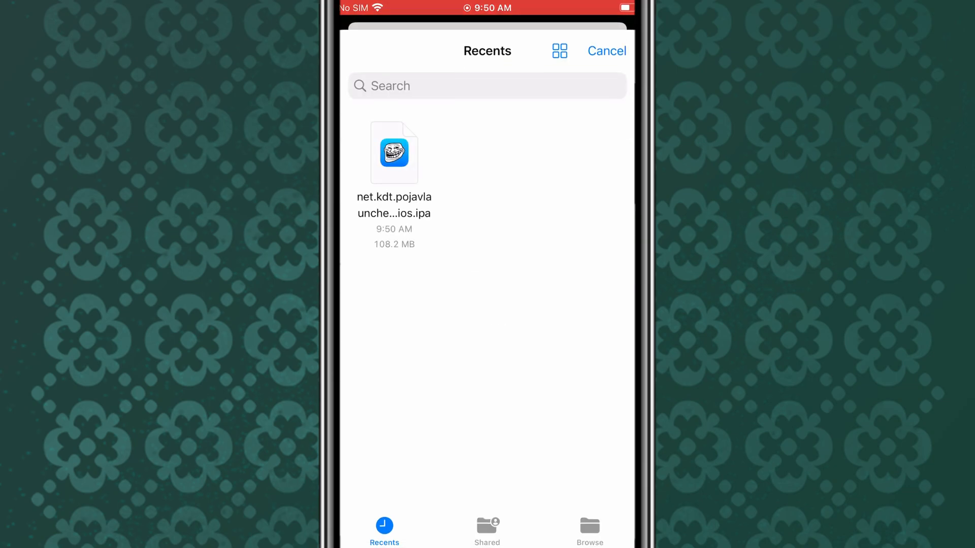
{"action": "left_click", "coordinate": [394, 152]}
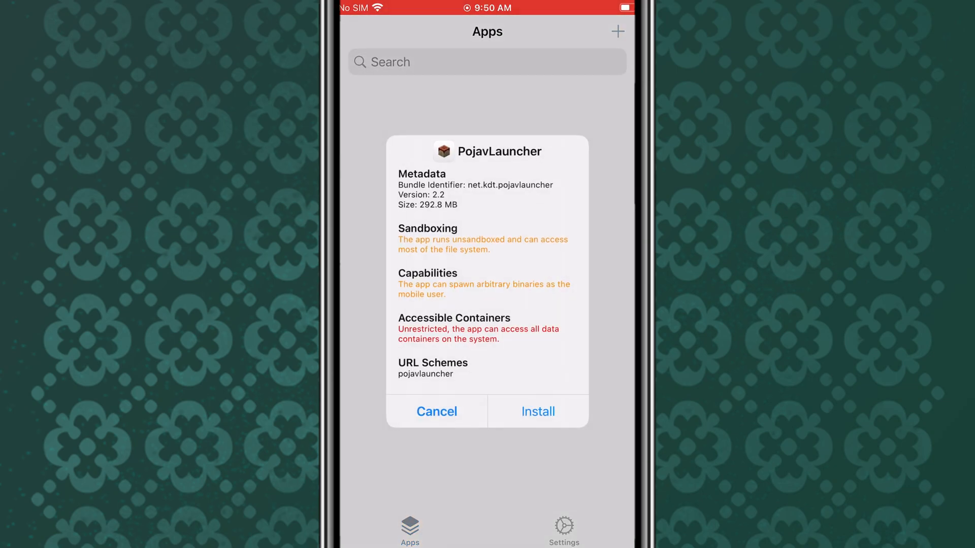
{"action": "left_click", "coordinate": [537, 411]}
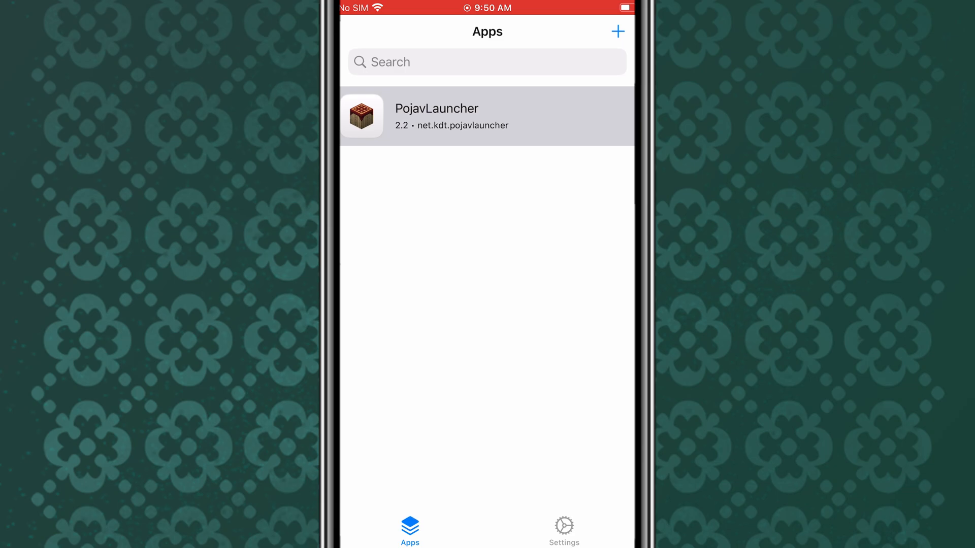
{"action": "left_click", "coordinate": [486, 117]}
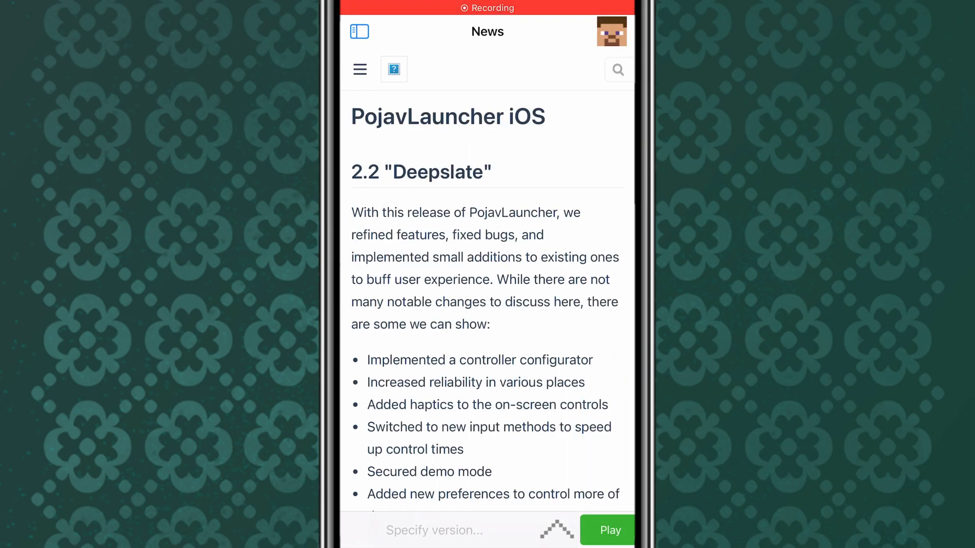
Browse the Releases, Installed and Old-alpha tabs and choose Minecraft 1.21 to play.
{"action": "scroll", "scroll_direction": "down", "scroll_amount": 3}
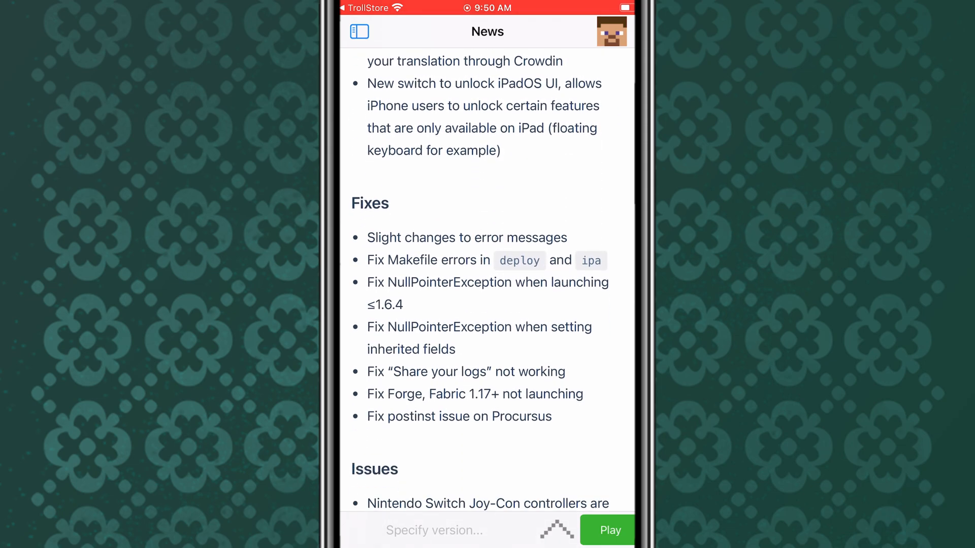
{"action": "scroll", "scroll_direction": "down", "scroll_amount": 3}
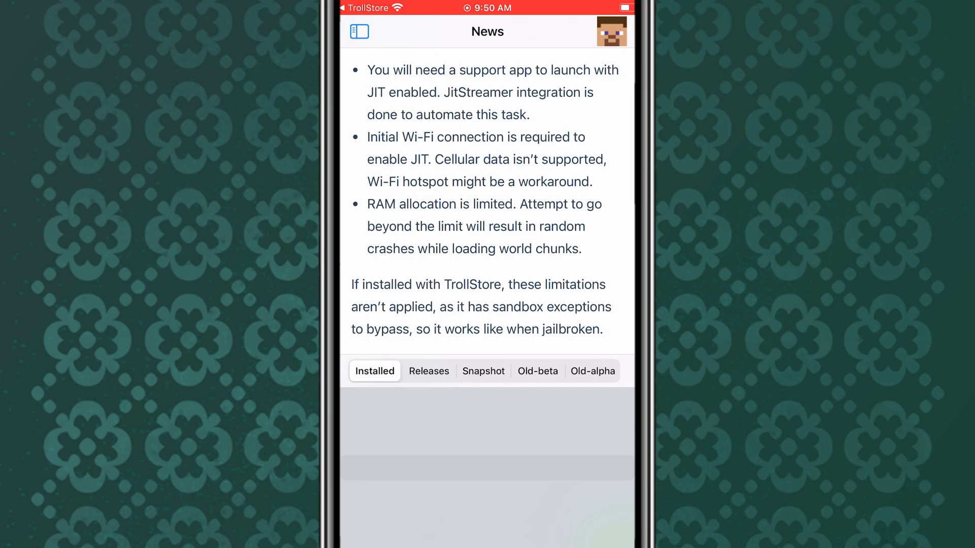
{"action": "left_click", "coordinate": [428, 372]}
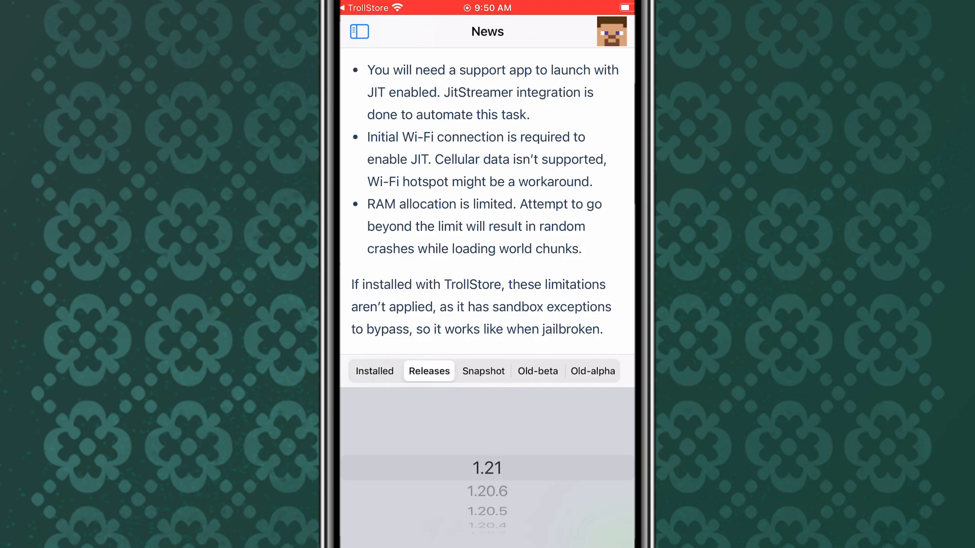
{"action": "left_click", "coordinate": [374, 372]}
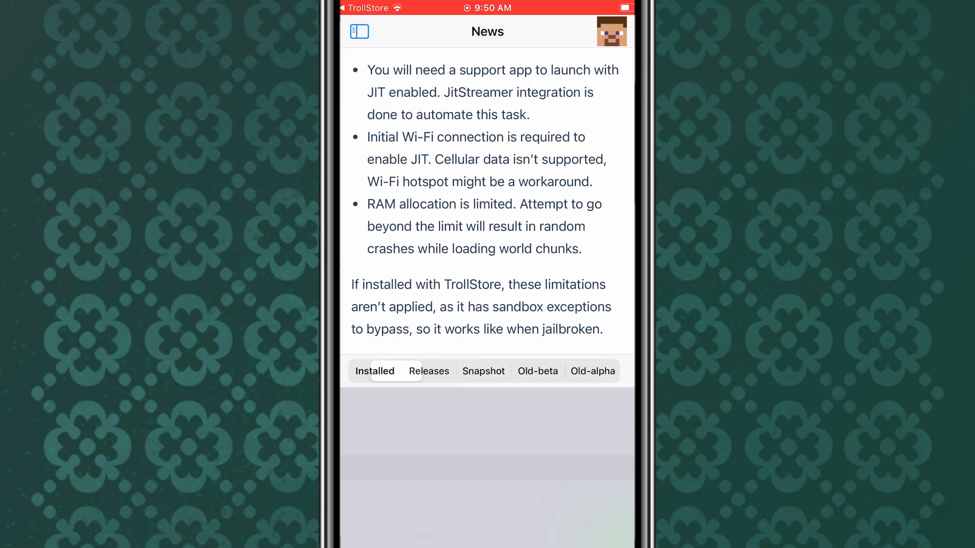
{"action": "left_click", "coordinate": [592, 371]}
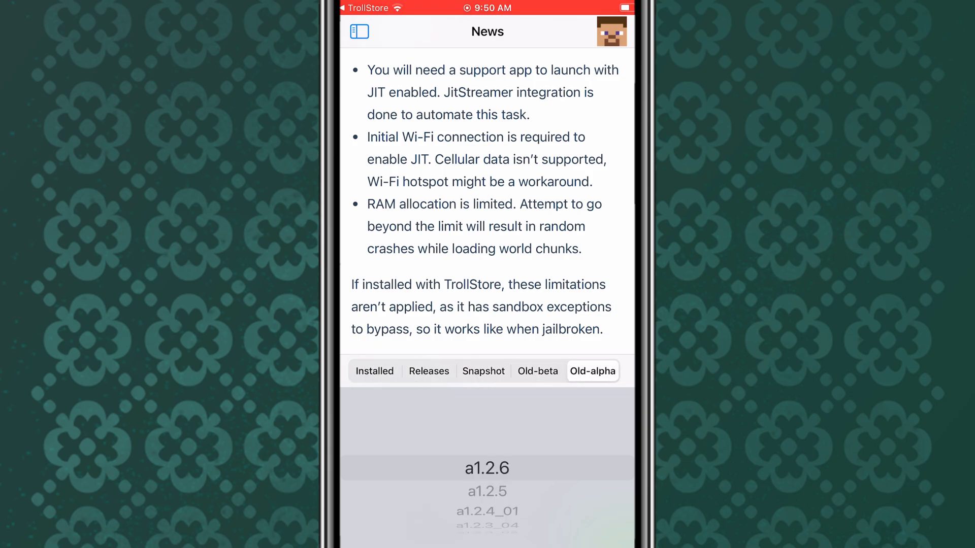
{"action": "left_click", "coordinate": [375, 372]}
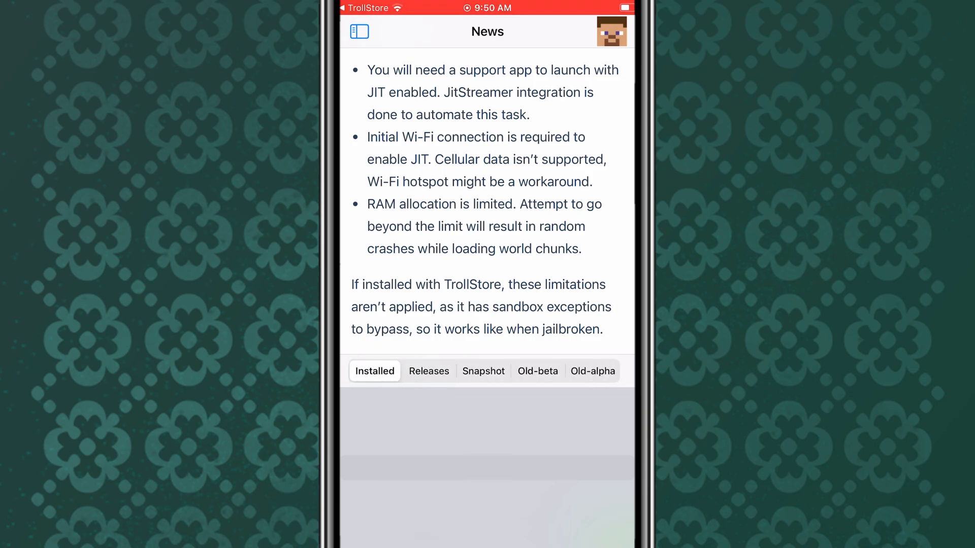
{"action": "scroll", "scroll_direction": "down", "scroll_amount": 3}
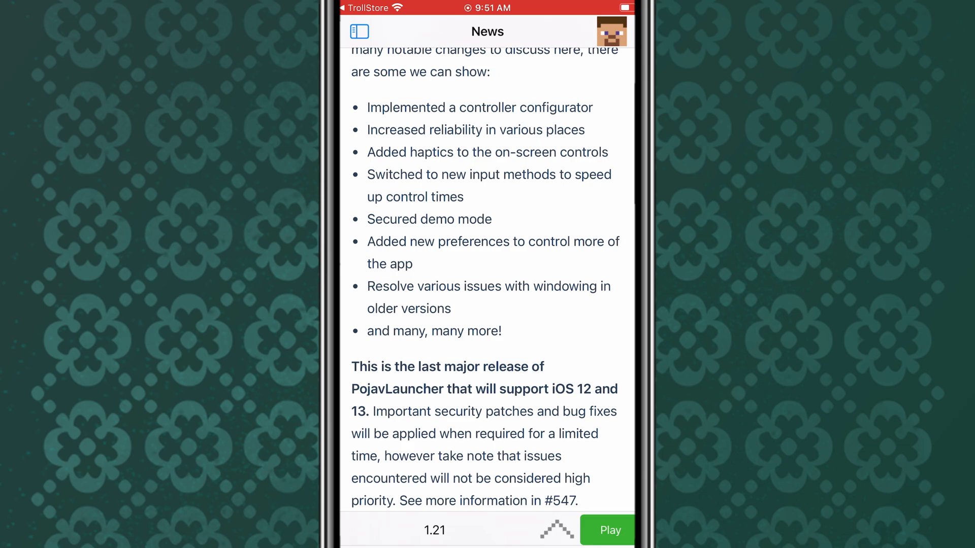
Add a Microsoft account so the login.live.com sign-in page opens.
{"action": "left_click", "coordinate": [612, 32]}
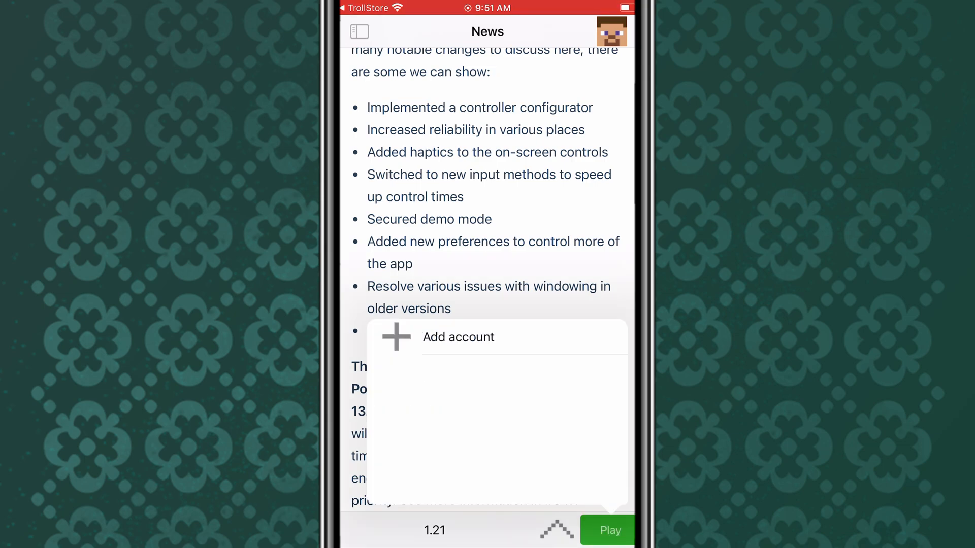
{"action": "left_click", "coordinate": [458, 337]}
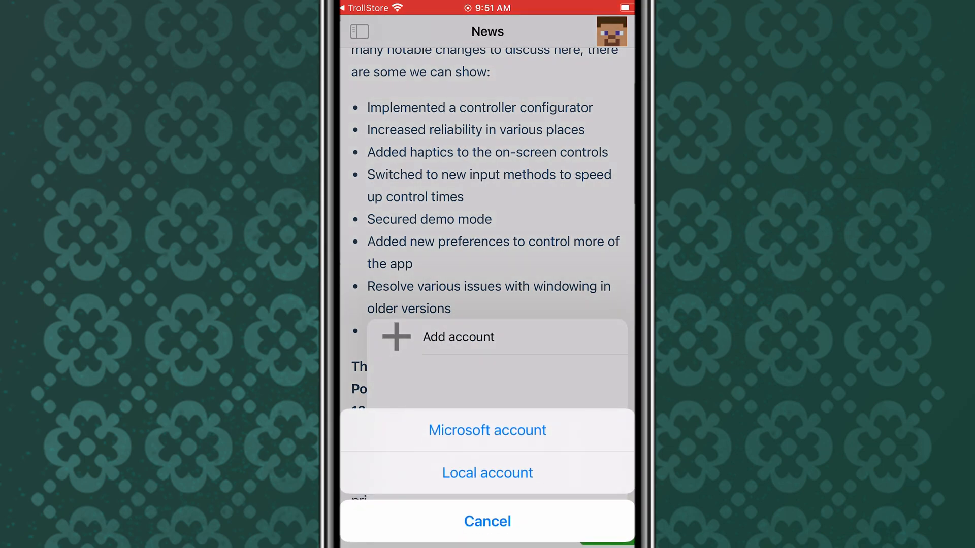
{"action": "left_click", "coordinate": [487, 521]}
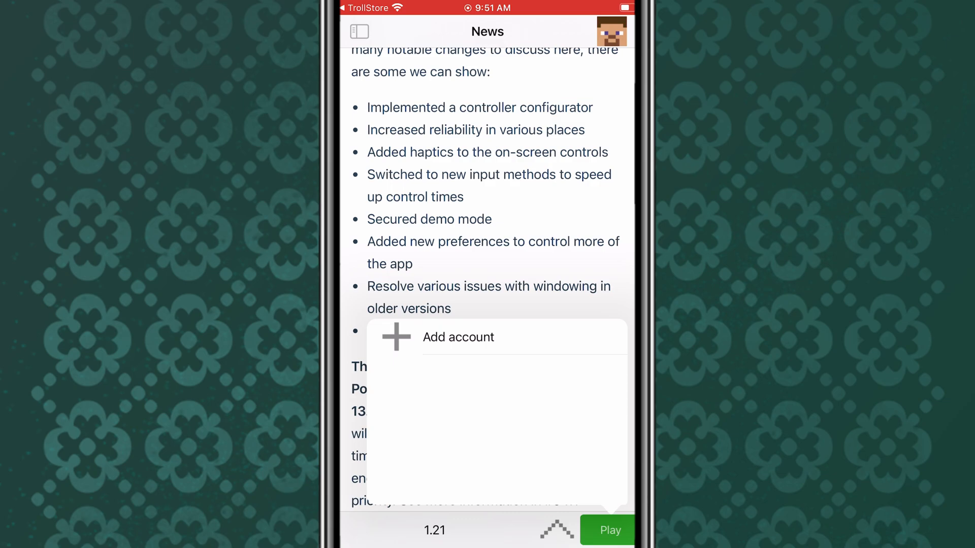
{"action": "left_click", "coordinate": [457, 337]}
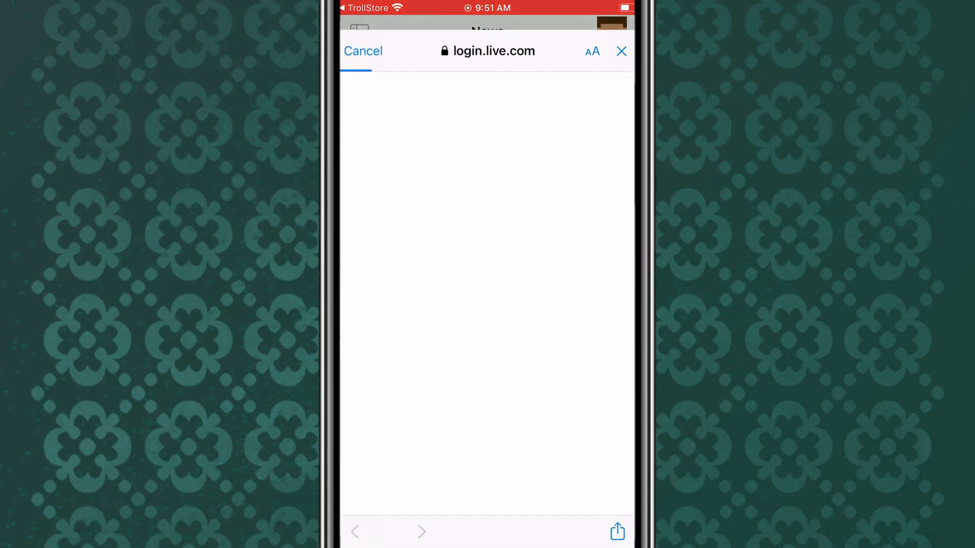